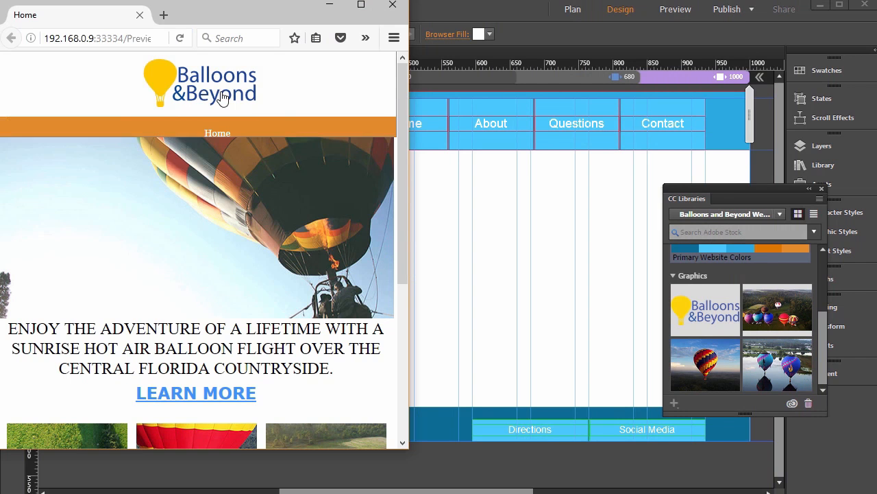
Step: Rotate the analogous base colour from reds through yellows around to a blue-and-green set
{"action": "left_click", "coordinate": [217, 168]}
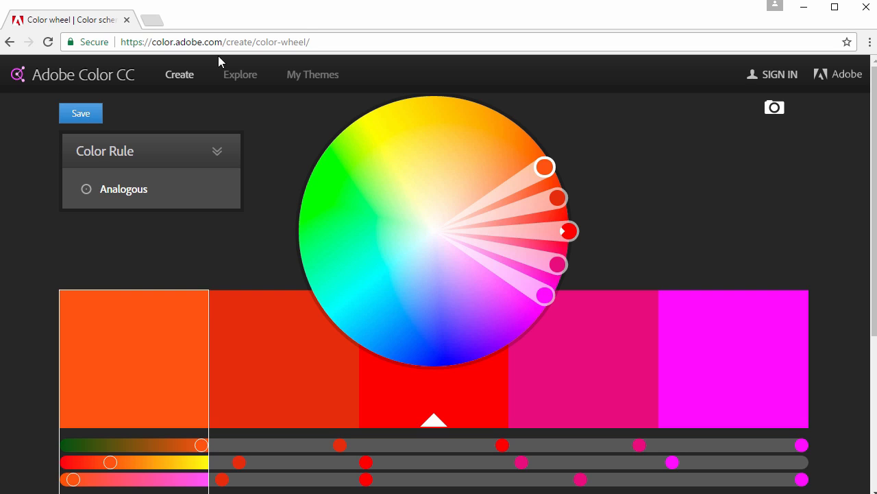
{"action": "mouse_move", "coordinate": [538, 91]}
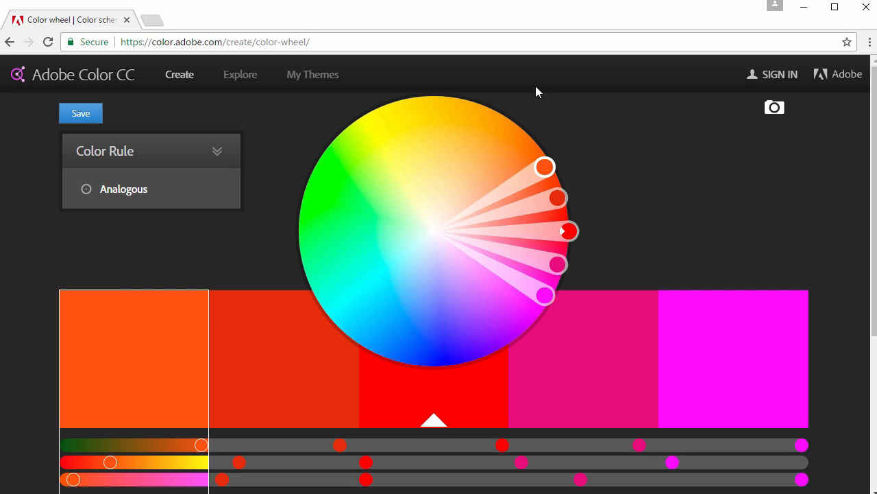
{"action": "mouse_move", "coordinate": [608, 257]}
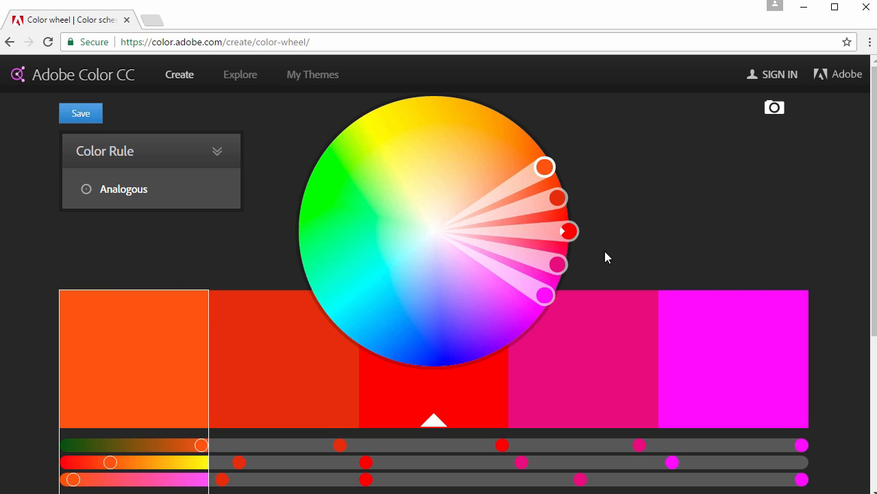
{"action": "mouse_move", "coordinate": [570, 178]}
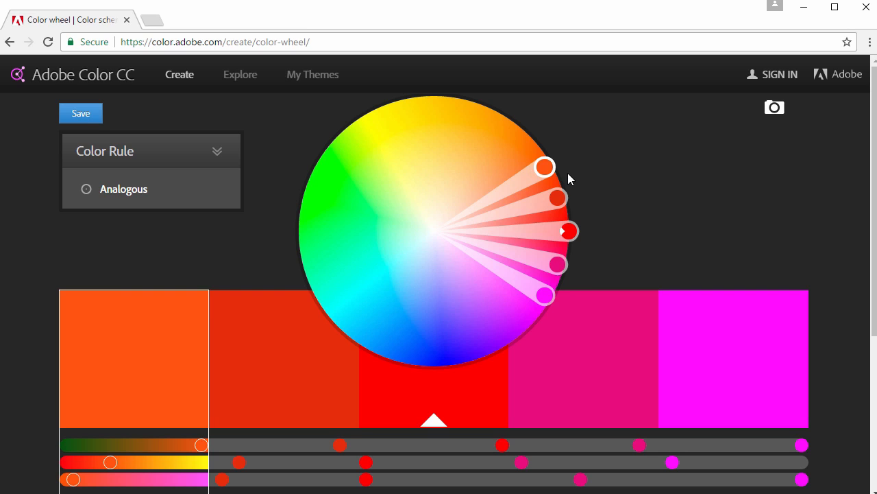
{"action": "mouse_move", "coordinate": [573, 225]}
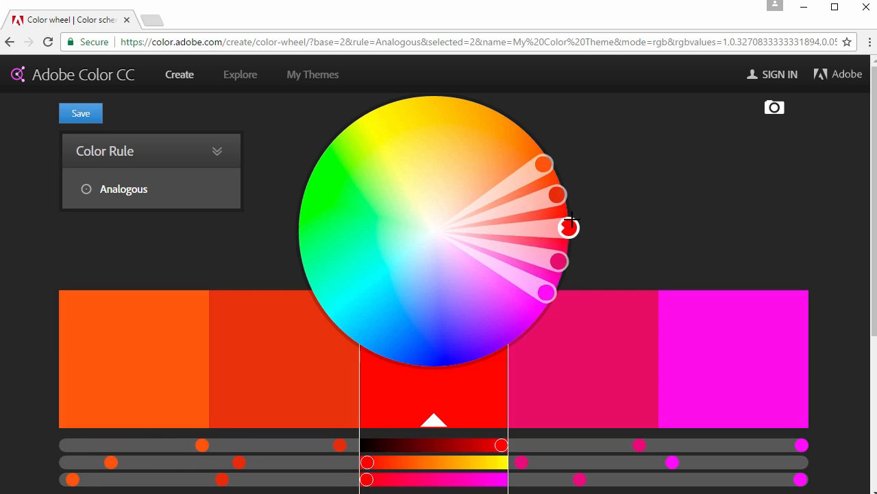
{"action": "left_click_drag", "start_coordinate": [569, 228], "coordinate": [439, 98]}
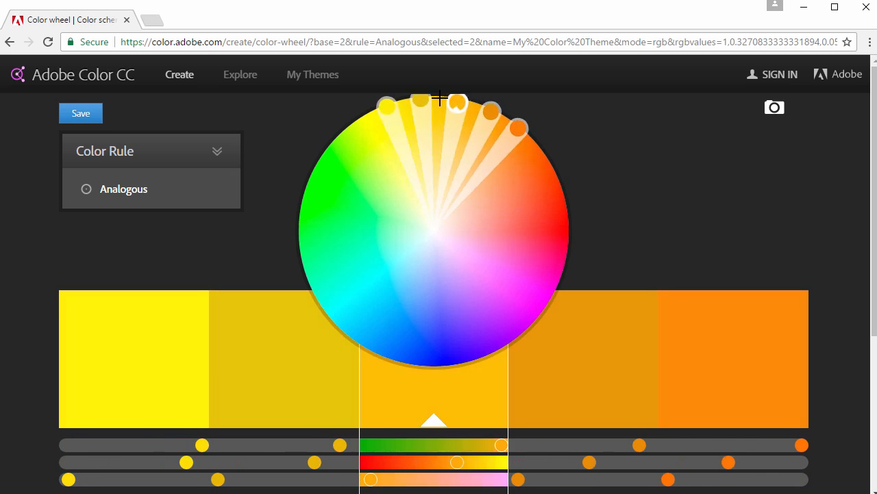
{"action": "left_click_drag", "start_coordinate": [442, 99], "coordinate": [354, 340]}
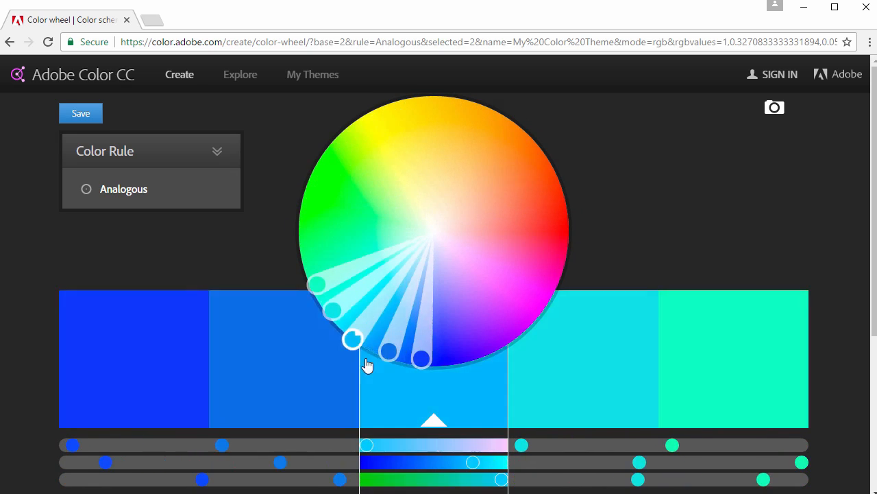
{"action": "left_click_drag", "start_coordinate": [353, 340], "coordinate": [485, 357]}
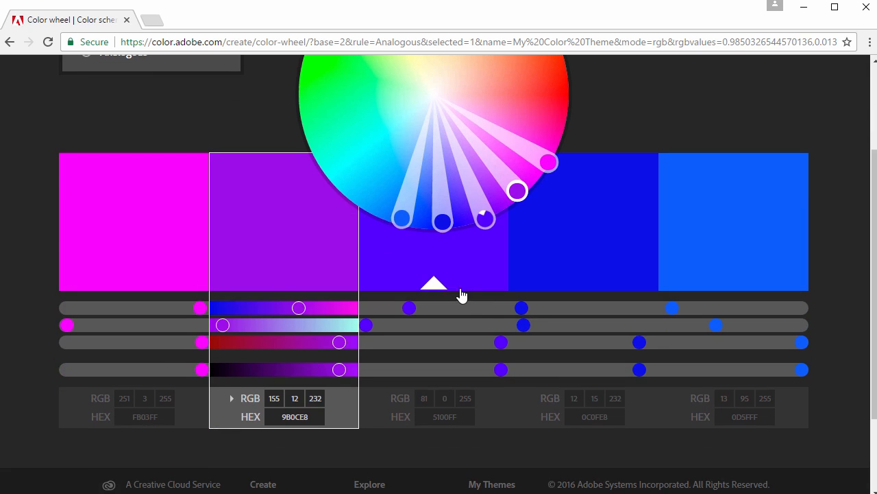
{"action": "mouse_move", "coordinate": [422, 297]}
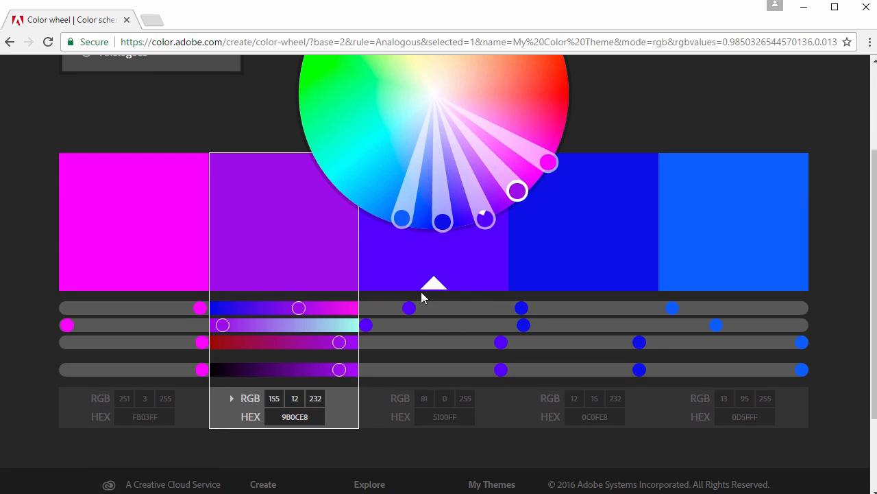
{"action": "left_click_drag", "start_coordinate": [340, 370], "coordinate": [290, 370]}
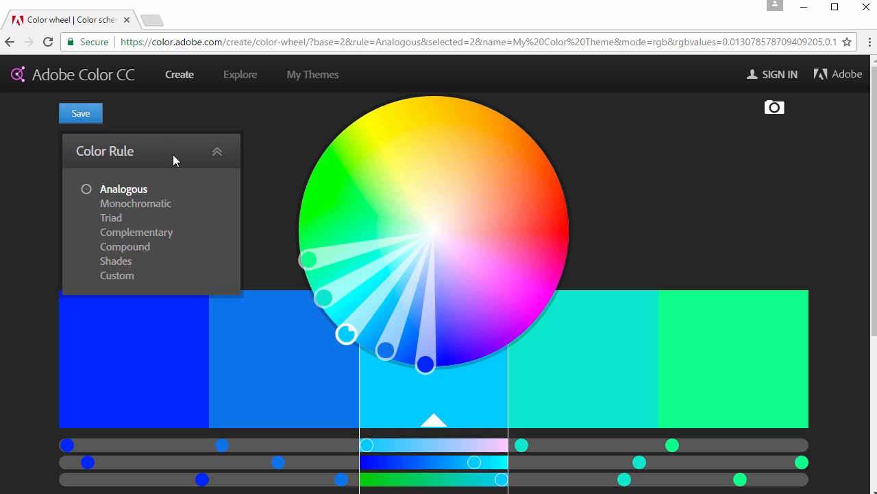
{"action": "mouse_move", "coordinate": [135, 207]}
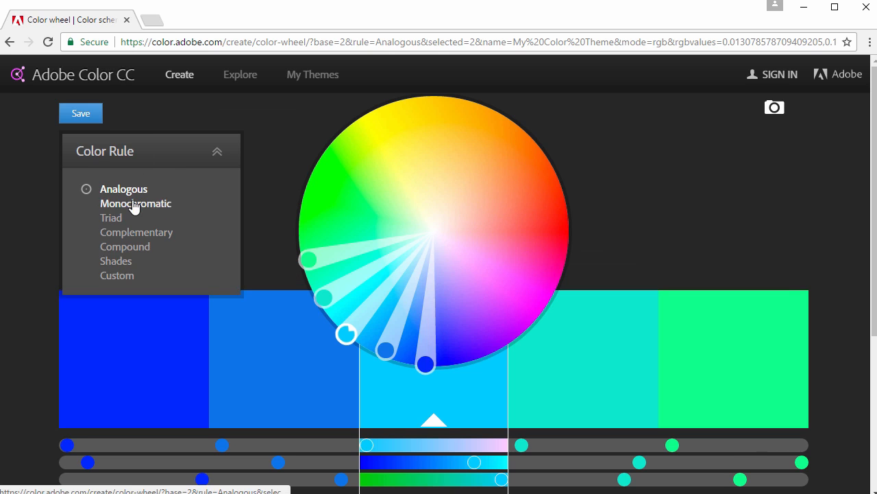
Step: Try Monochromatic, Compound, Shades and Custom rules, then settle on Complementary cyan-and-orange
{"action": "left_click", "coordinate": [135, 232]}
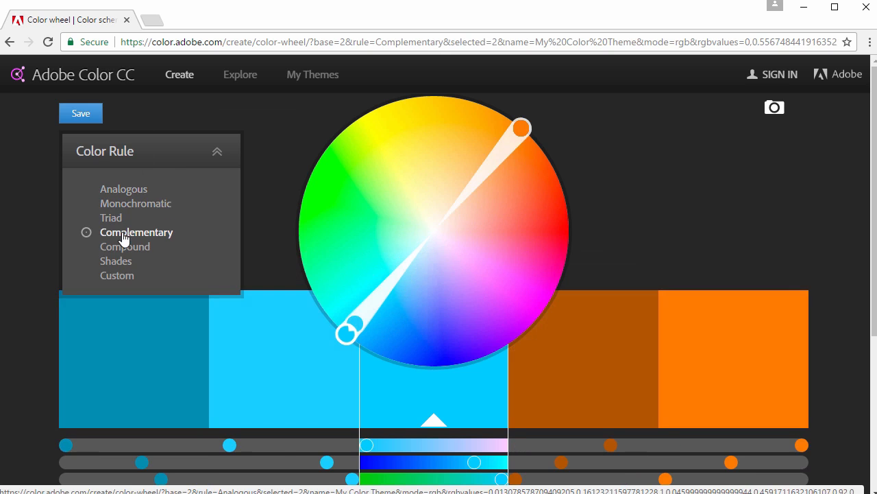
{"action": "left_click", "coordinate": [216, 151]}
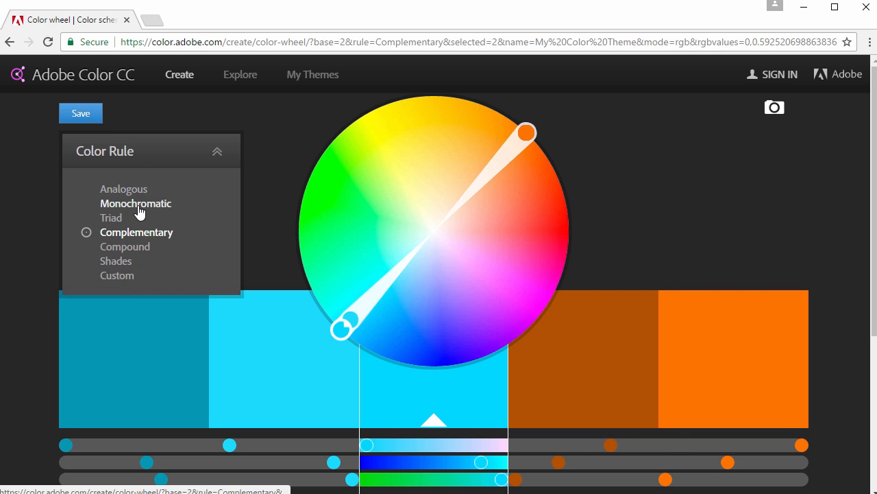
{"action": "left_click", "coordinate": [134, 203]}
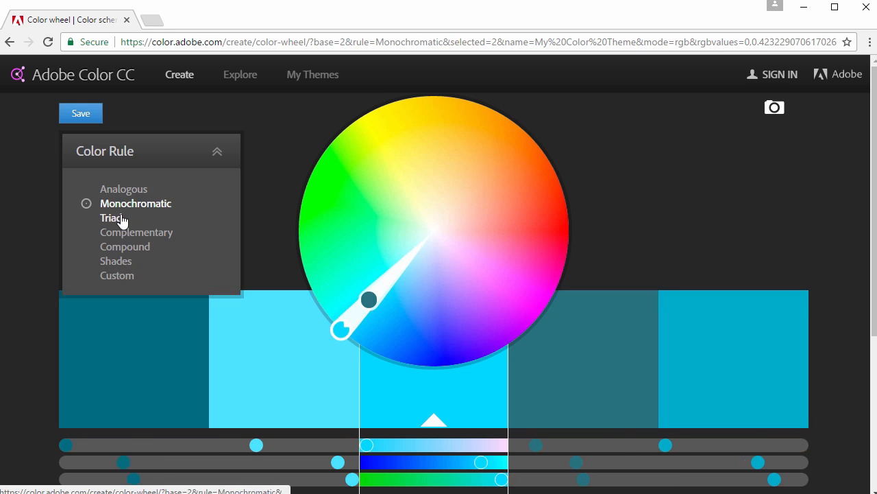
{"action": "left_click", "coordinate": [125, 247]}
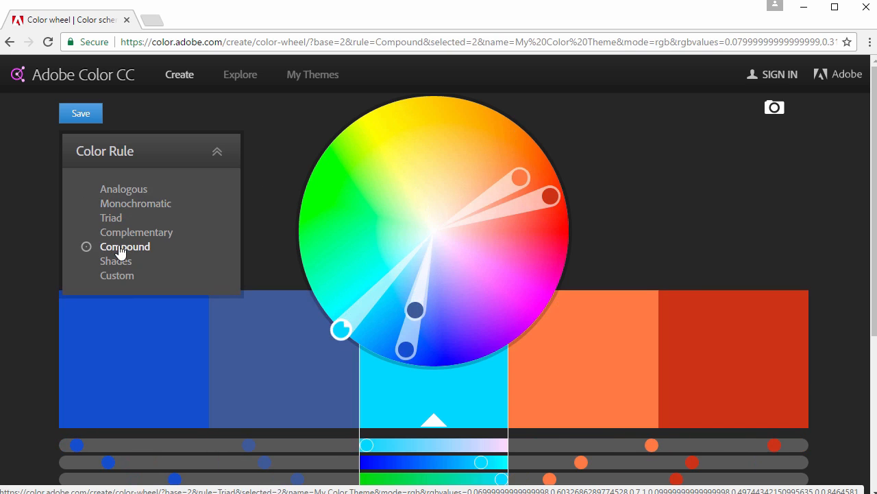
{"action": "left_click", "coordinate": [115, 260]}
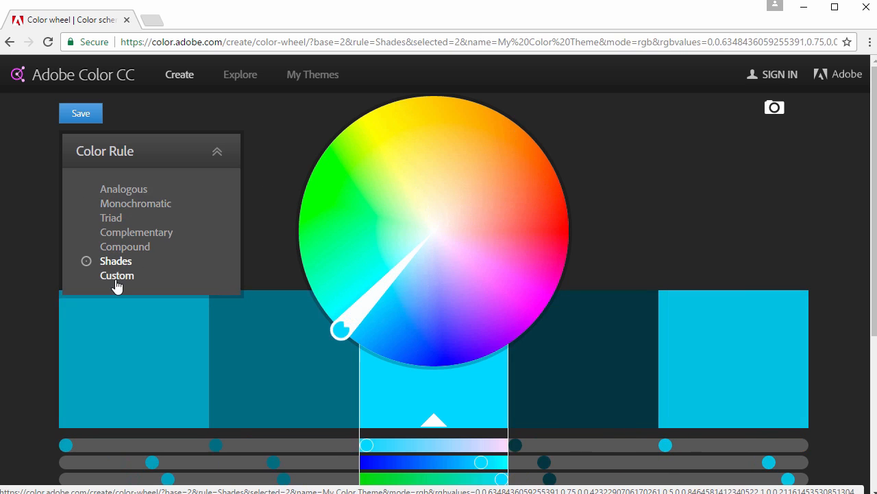
{"action": "left_click", "coordinate": [116, 274]}
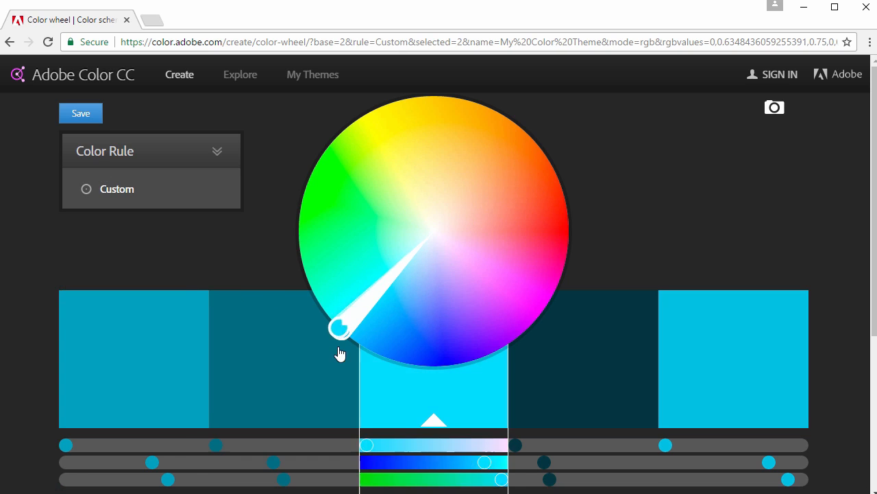
{"action": "left_click", "coordinate": [116, 189]}
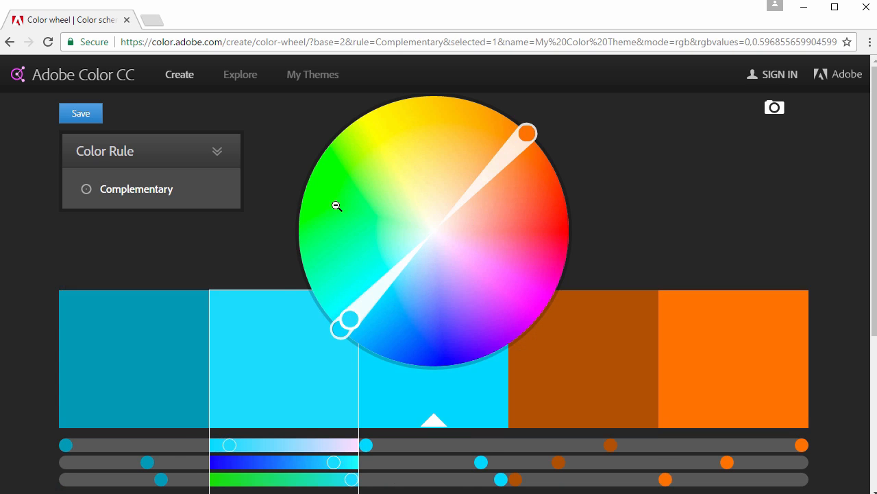
{"action": "mouse_move", "coordinate": [321, 186]}
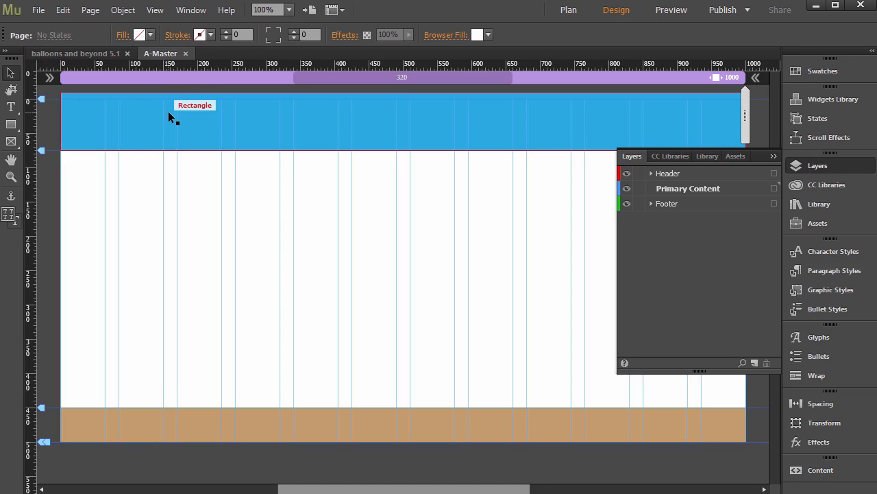
Step: Select Muse's blue header bar to read its fill colour in the Control panel
{"action": "left_click", "coordinate": [170, 120]}
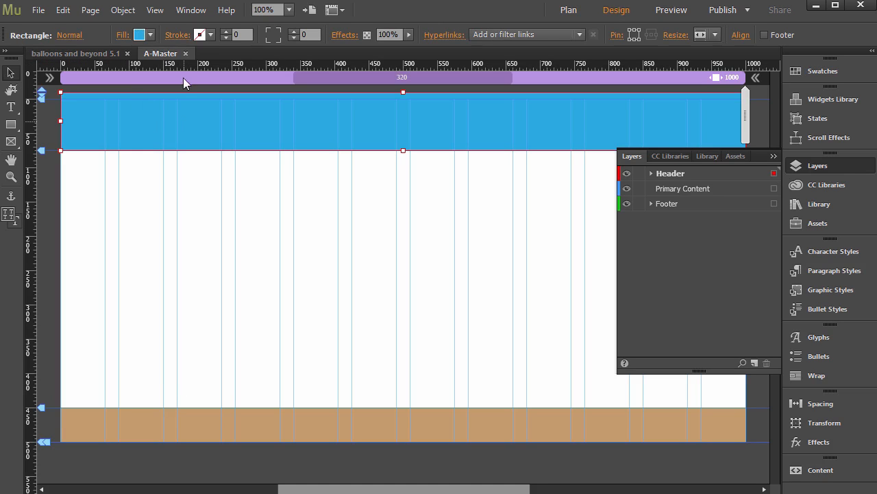
{"action": "left_click", "coordinate": [140, 35]}
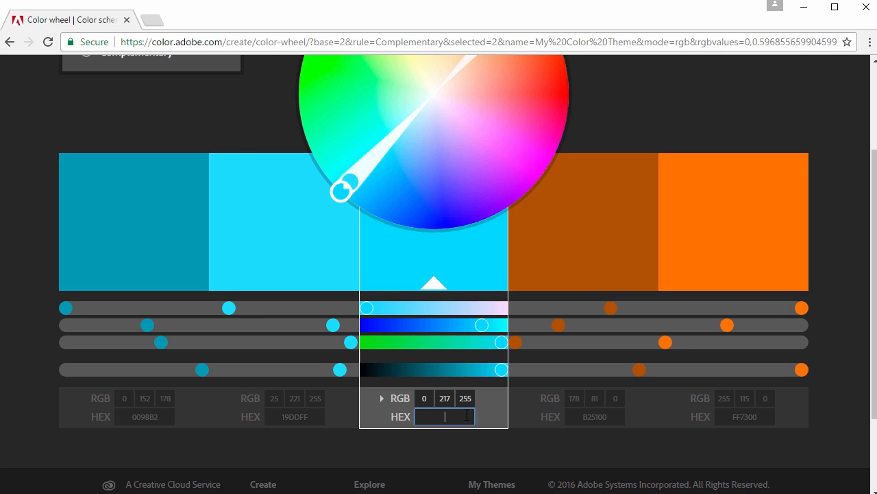
Step: Replace the base hex with header blue 29ABE2, try Analogous, and return to Complementary
{"action": "left_click_drag", "start_coordinate": [342, 190], "coordinate": [370, 185]}
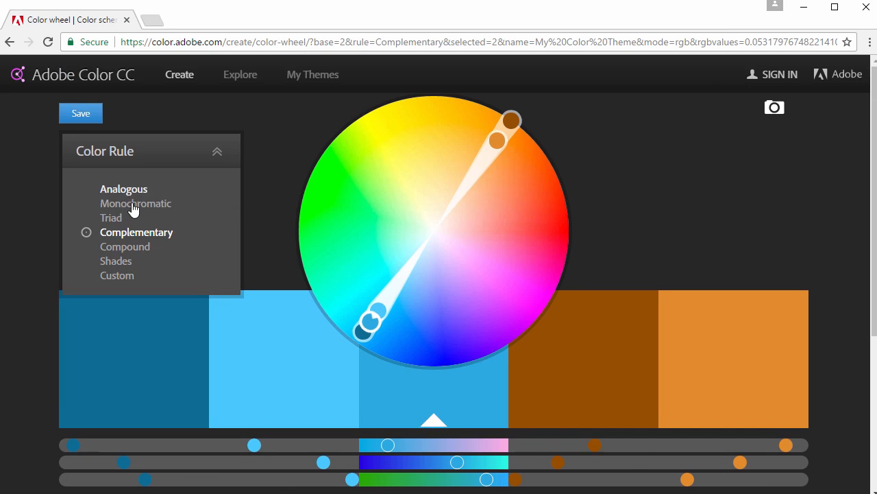
{"action": "left_click", "coordinate": [123, 189]}
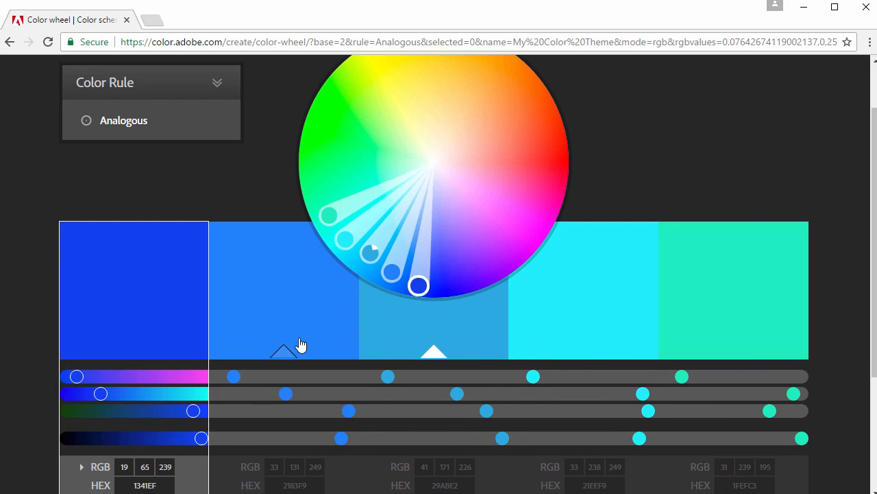
{"action": "left_click_drag", "start_coordinate": [418, 285], "coordinate": [387, 283]}
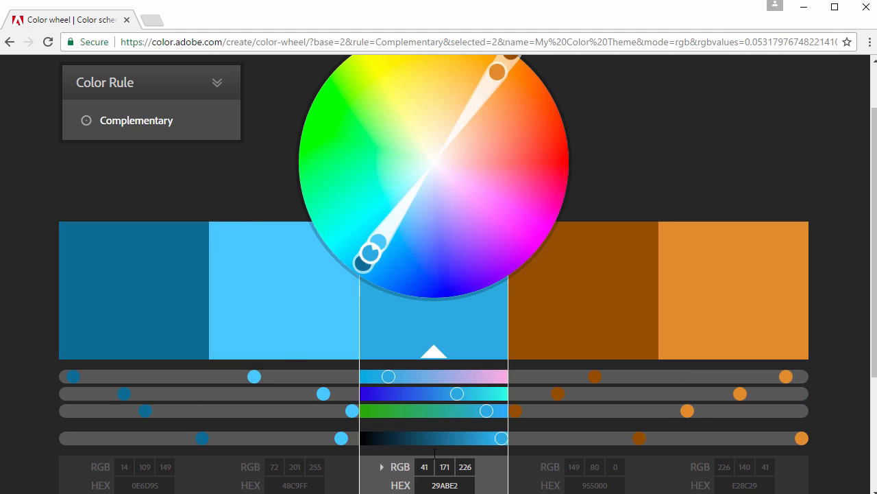
{"action": "mouse_move", "coordinate": [435, 357]}
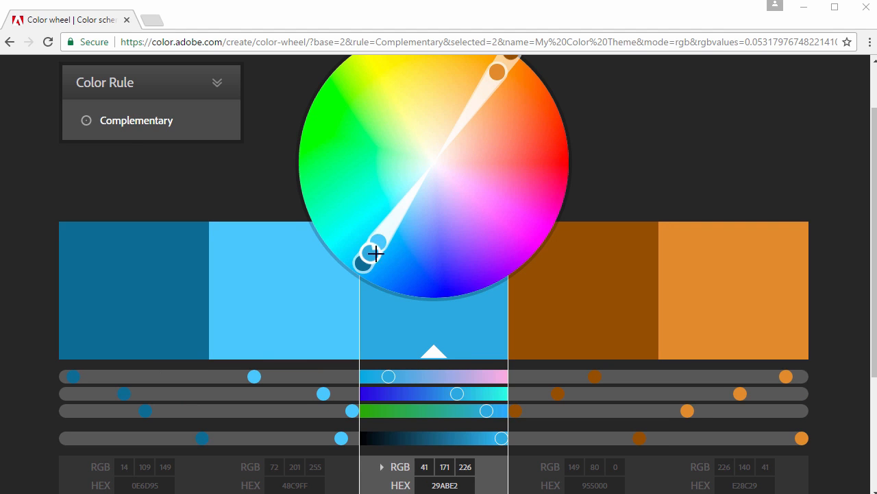
{"action": "mouse_move", "coordinate": [365, 248]}
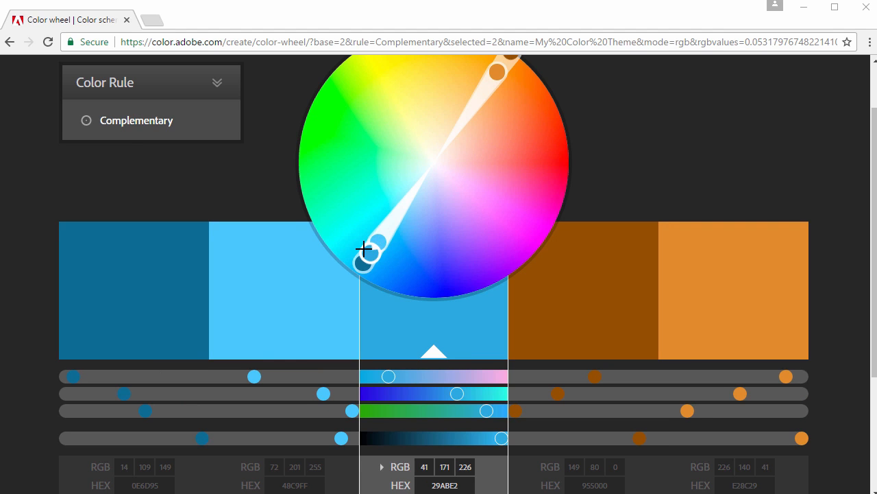
{"action": "mouse_move", "coordinate": [591, 301]}
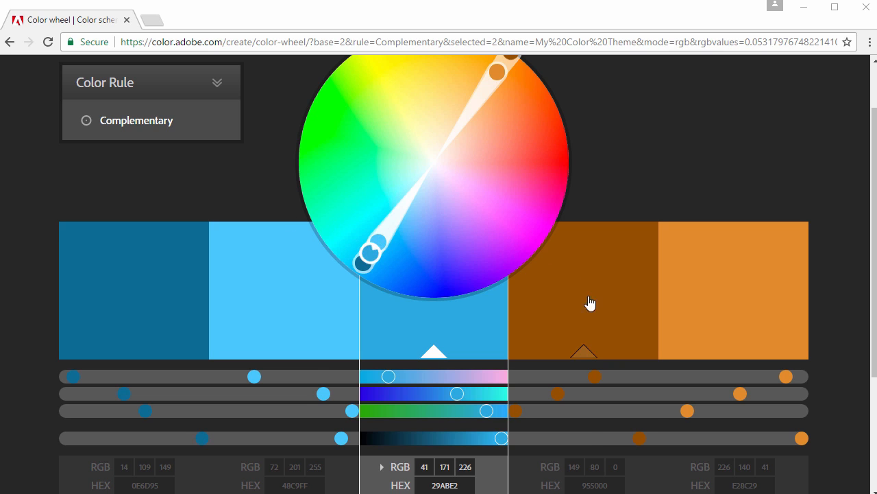
Step: Brighten the fourth swatch from dark brown 885000 to vivid orange DE7700
{"action": "left_click", "coordinate": [591, 302]}
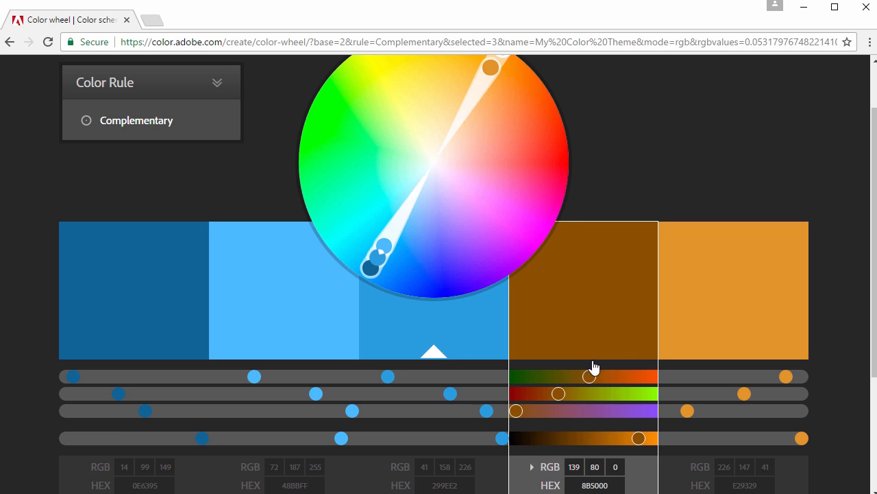
{"action": "mouse_move", "coordinate": [583, 384]}
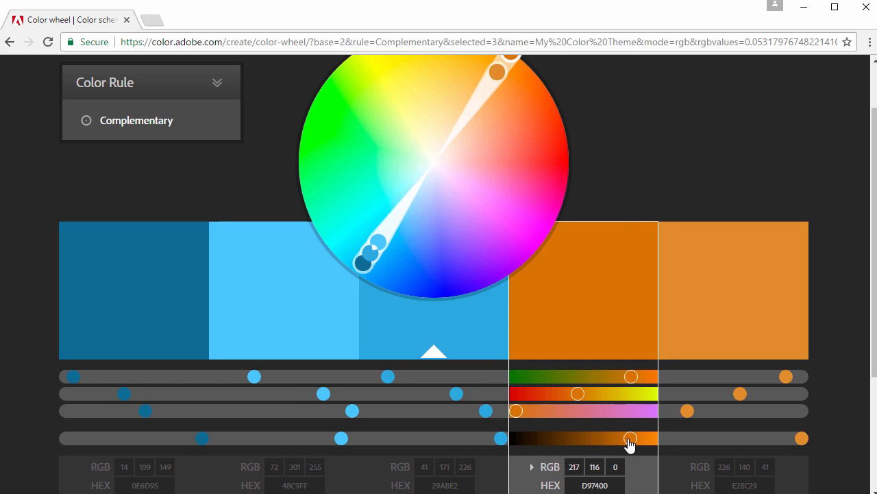
{"action": "left_click_drag", "start_coordinate": [629, 439], "coordinate": [633, 438]}
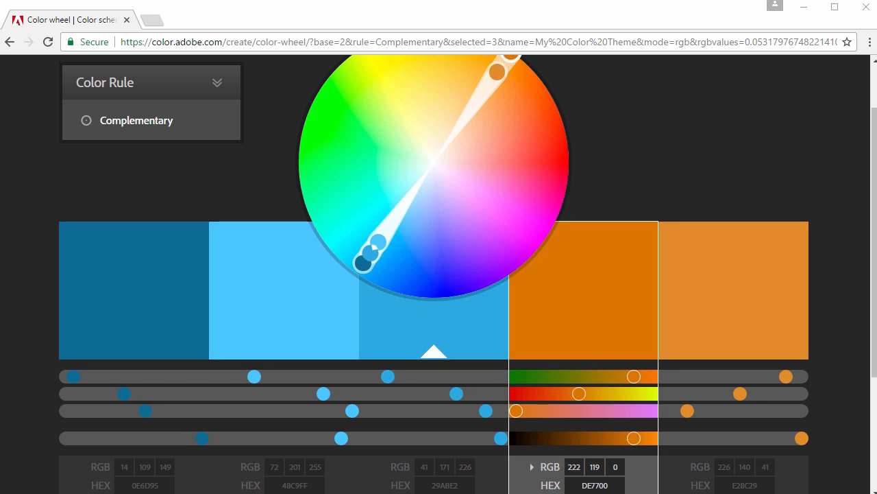
{"action": "mouse_move", "coordinate": [534, 211]}
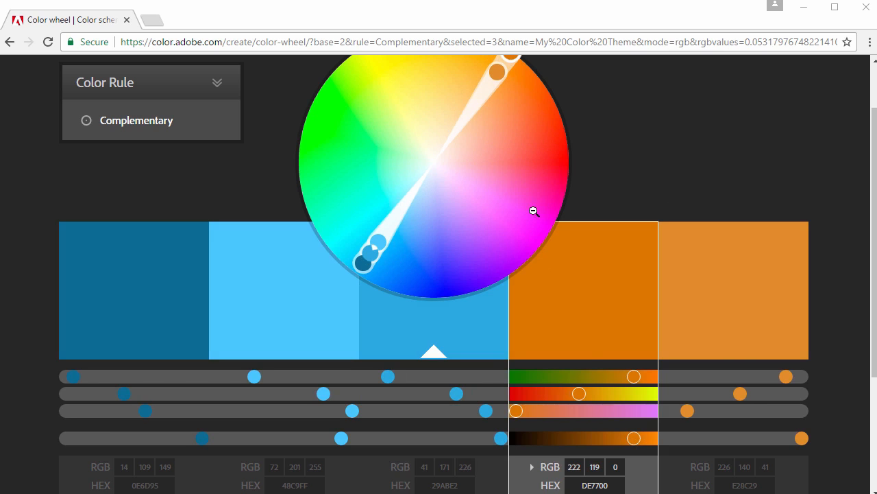
{"action": "mouse_move", "coordinate": [580, 263]}
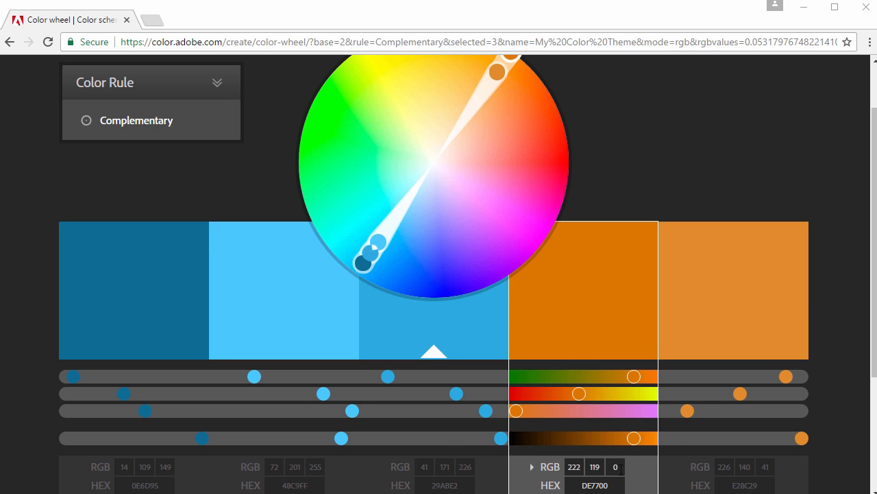
{"action": "mouse_move", "coordinate": [705, 425]}
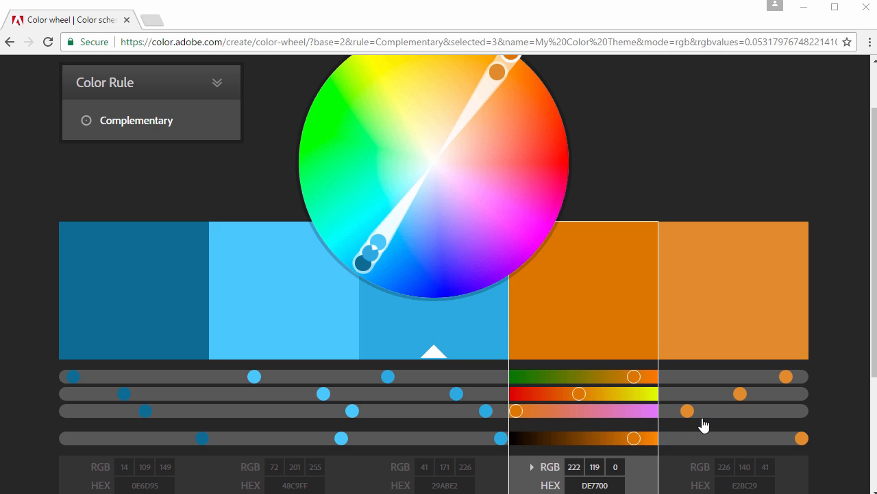
{"action": "mouse_move", "coordinate": [696, 420]}
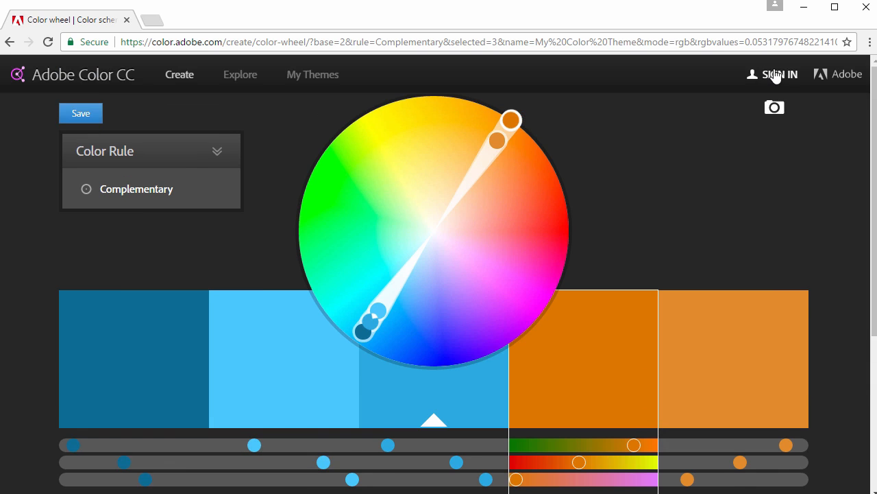
Step: Sign in and save the theme as Primary Website Colors to the Balloons and Beyond library
{"action": "left_click", "coordinate": [779, 74]}
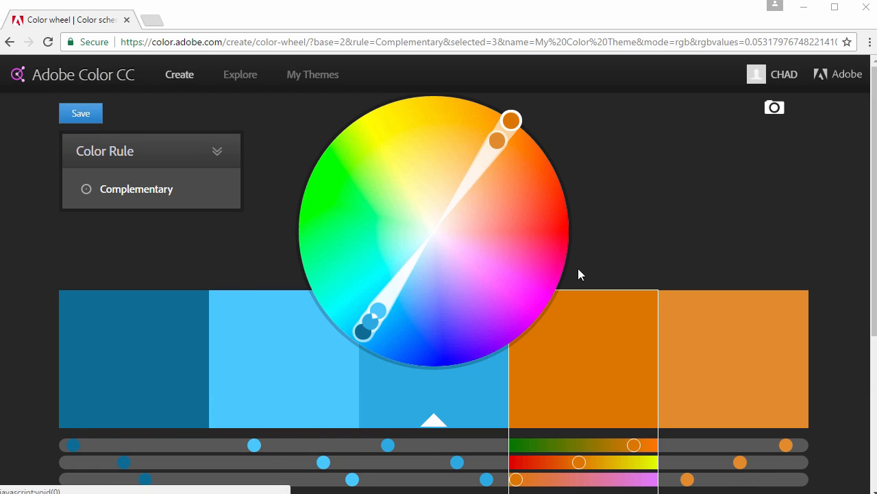
{"action": "mouse_move", "coordinate": [81, 112]}
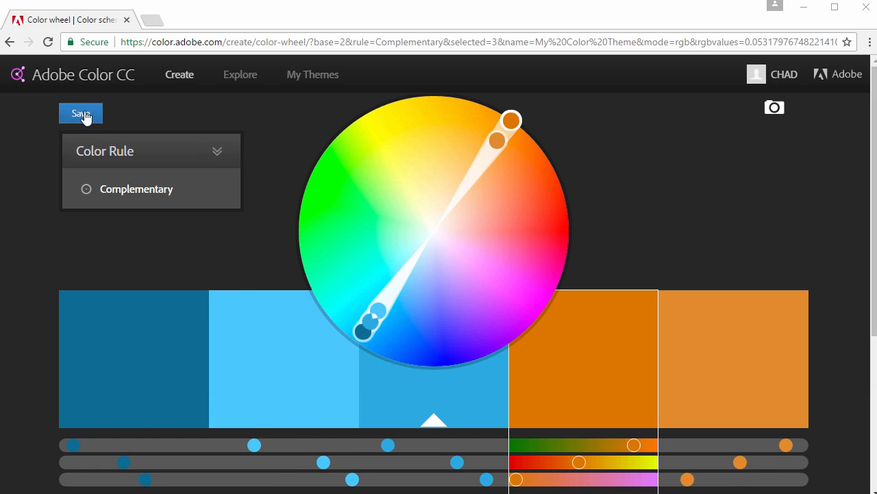
{"action": "left_click", "coordinate": [80, 112]}
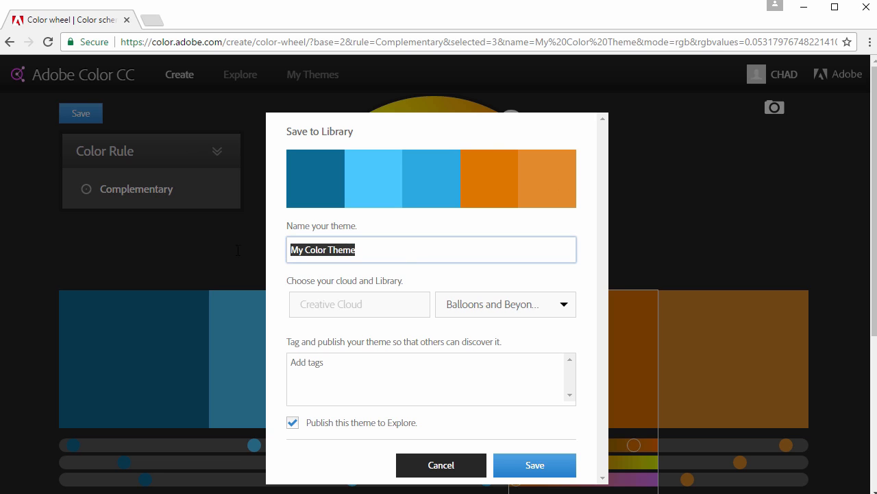
{"action": "type", "text": "Primary Website"}
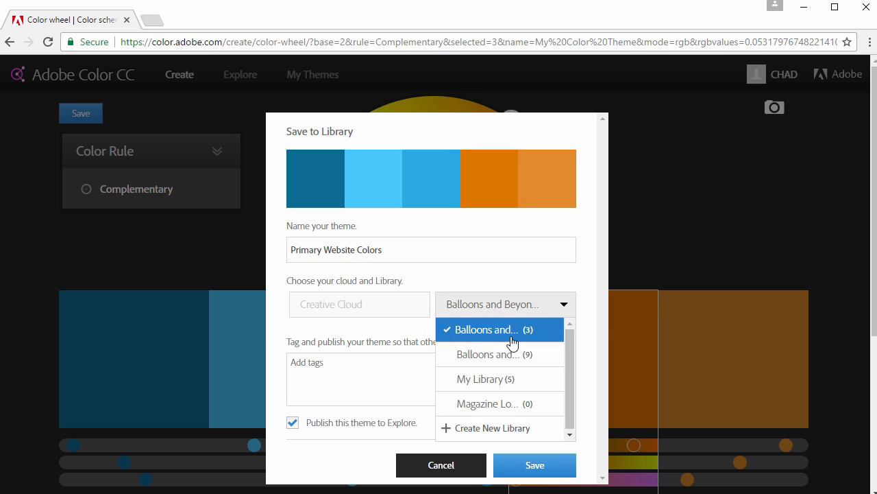
{"action": "mouse_move", "coordinate": [499, 333]}
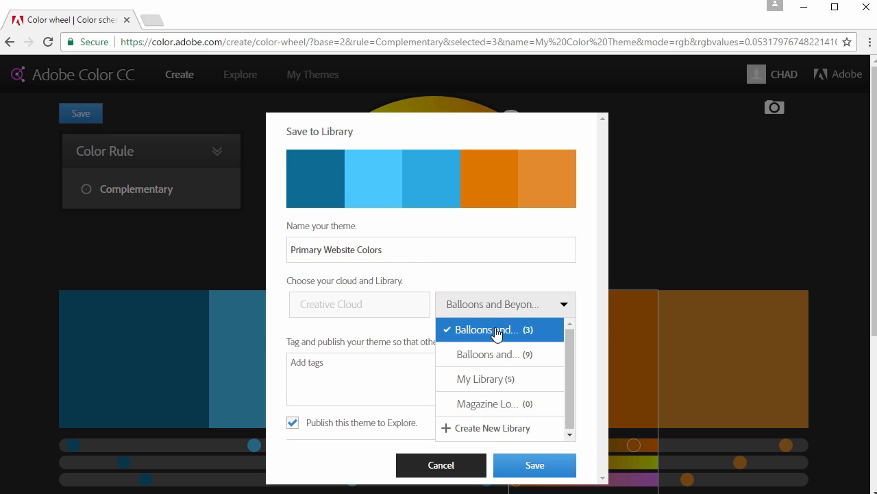
{"action": "left_click", "coordinate": [496, 329]}
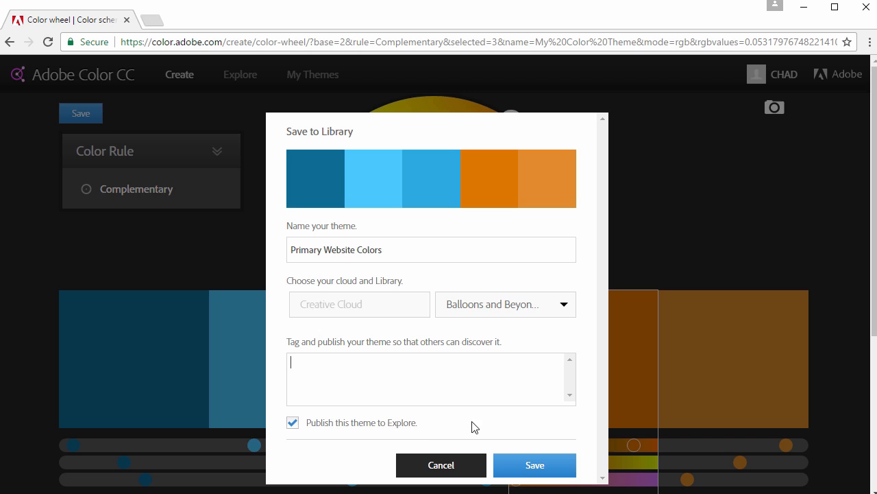
{"action": "left_click", "coordinate": [535, 465]}
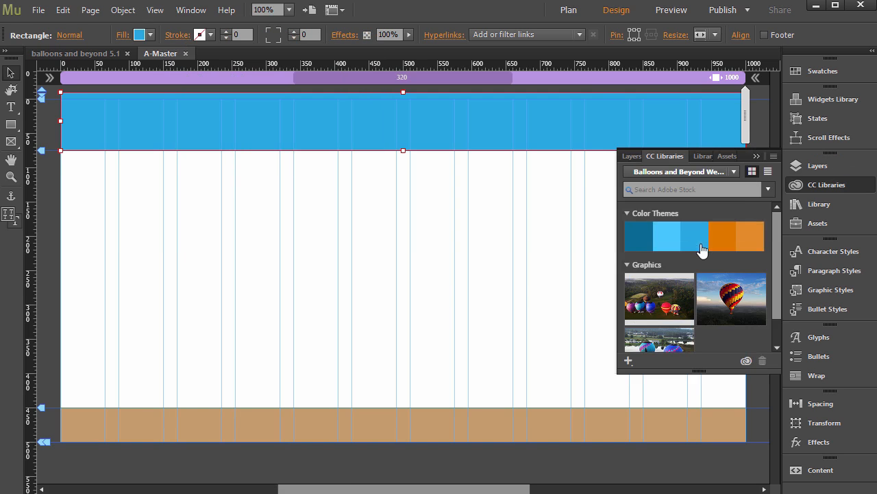
{"action": "mouse_move", "coordinate": [694, 230]}
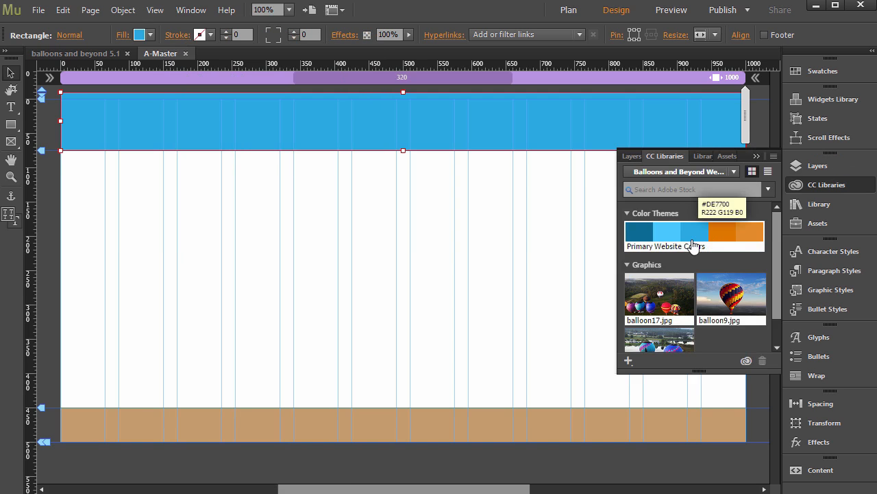
{"action": "mouse_move", "coordinate": [694, 232]}
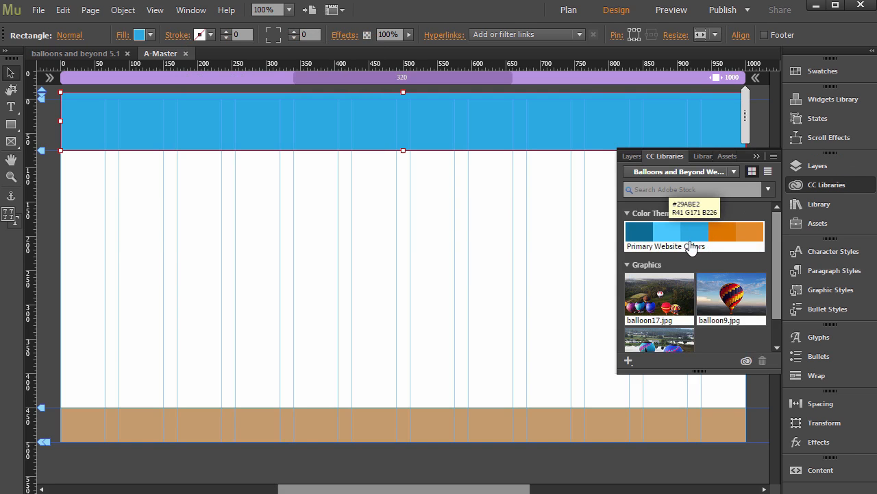
{"action": "mouse_move", "coordinate": [705, 311]}
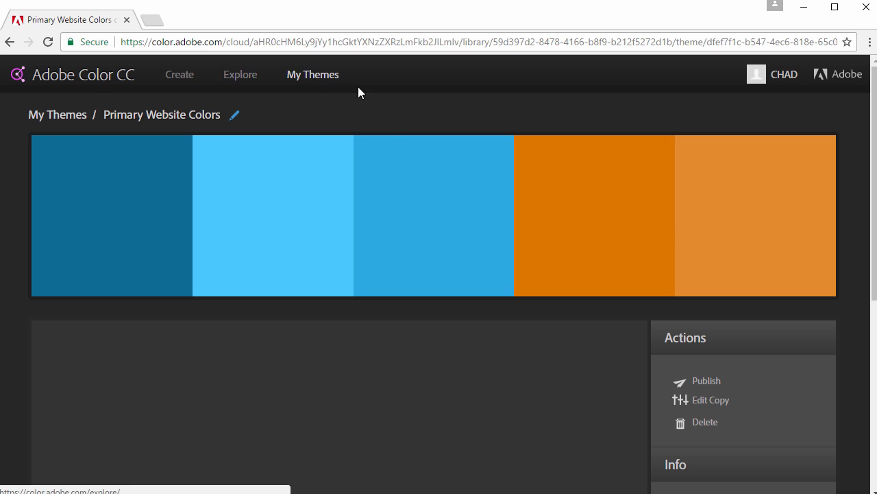
{"action": "mouse_move", "coordinate": [236, 115]}
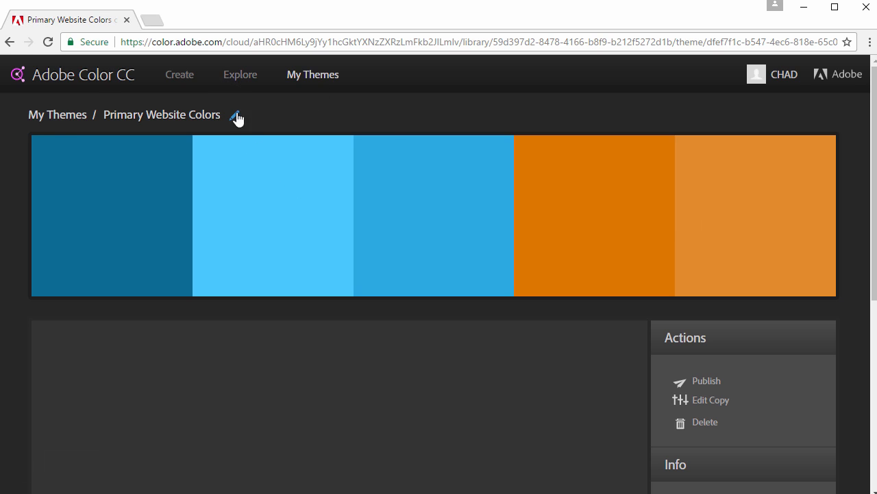
Step: Search Explore for 'bright blue orange cheerful' and start saving Shiny Happy People to a library
{"action": "left_click", "coordinate": [240, 74]}
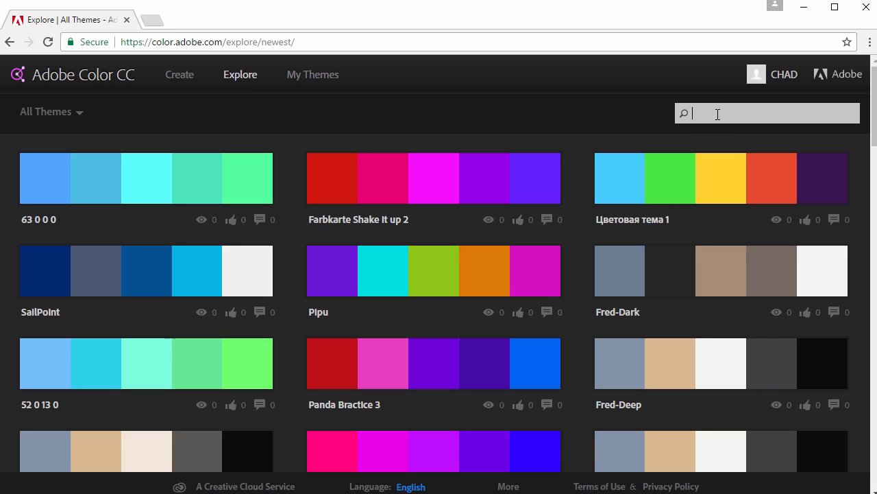
{"action": "type", "text": "n"}
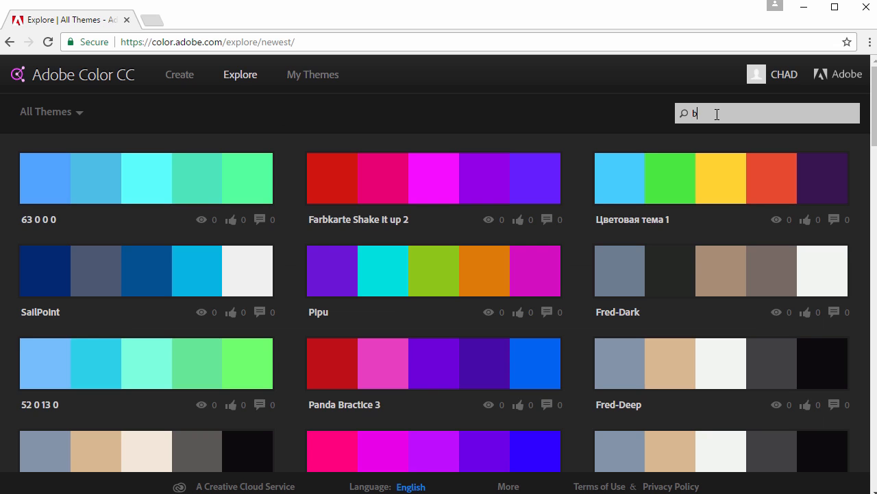
{"action": "type", "text": "right"}
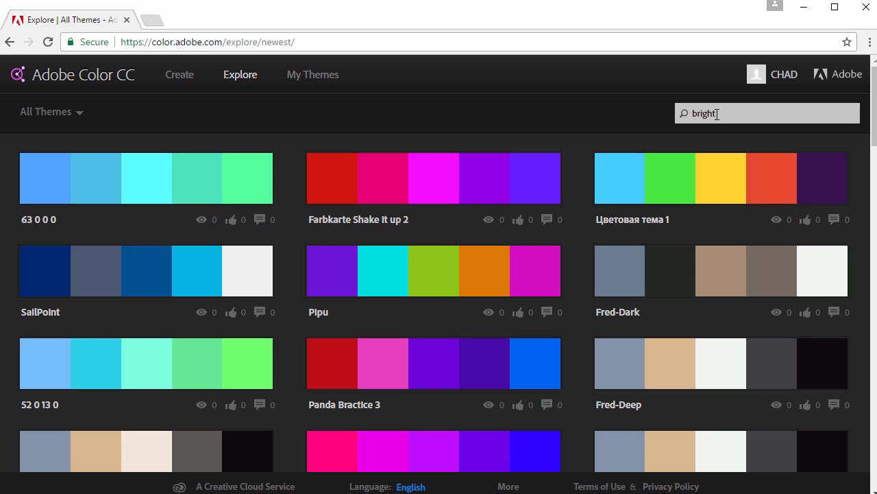
{"action": "type", "text": "blue orange cheerful"}
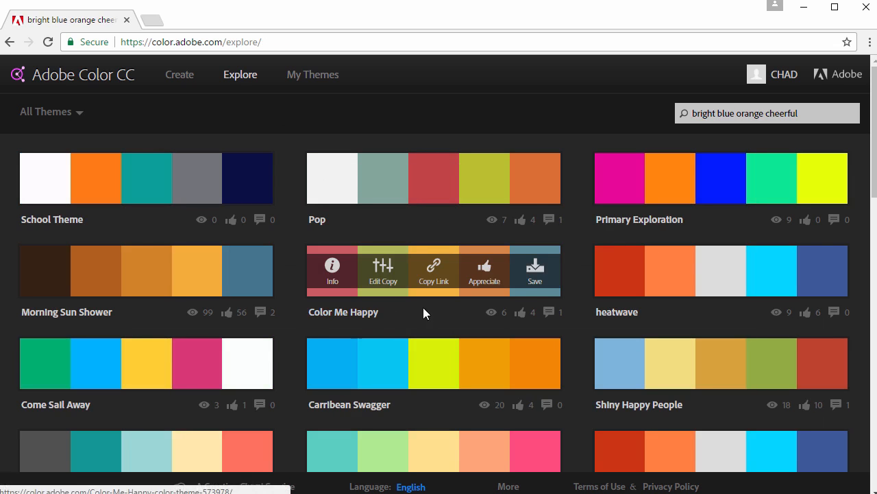
{"action": "mouse_move", "coordinate": [463, 282]}
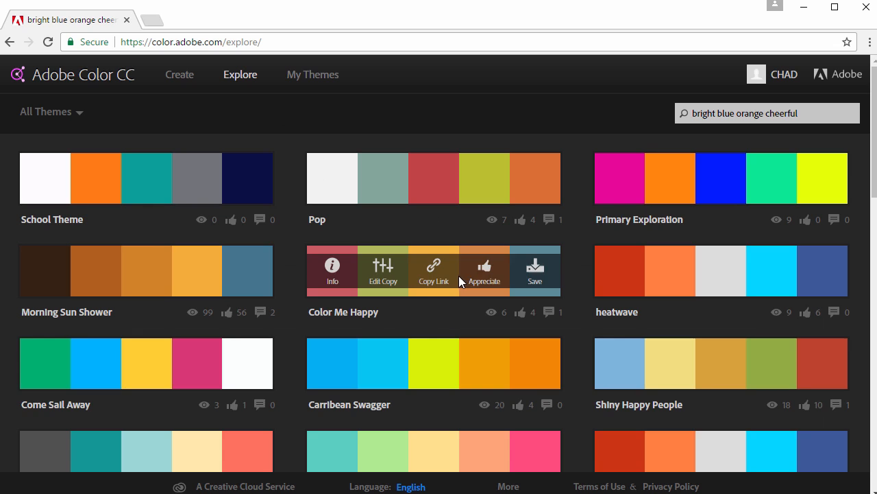
{"action": "left_click", "coordinate": [535, 268]}
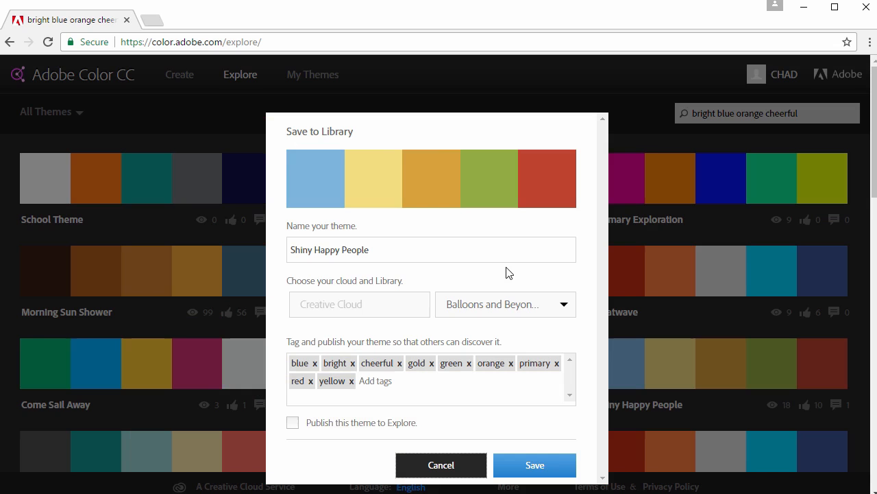